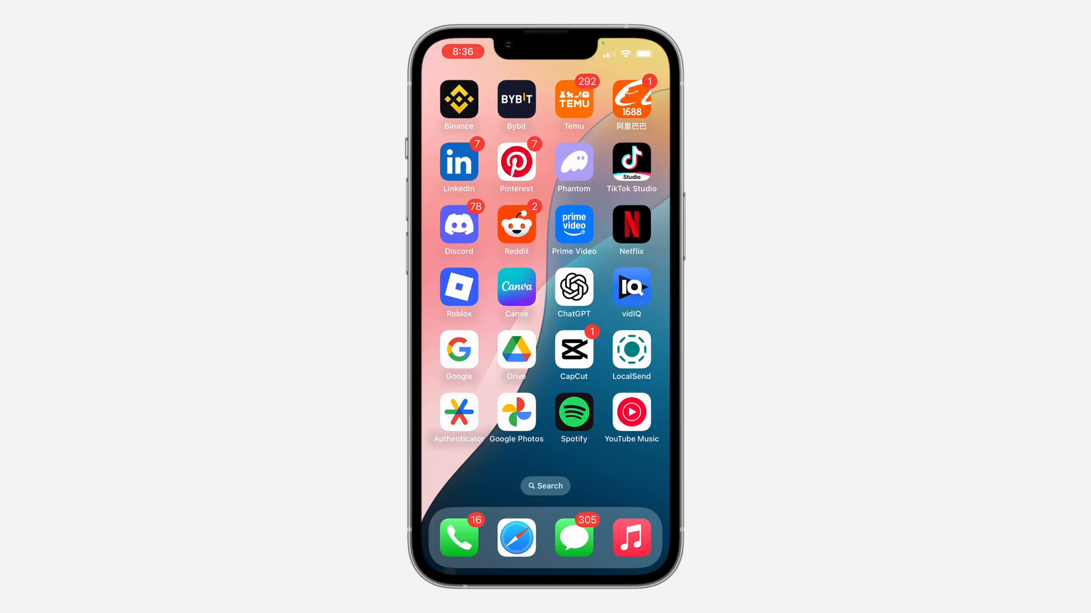
# Launch Roblox and go from the More page to the account Settings list.
pyautogui.click(458, 288)
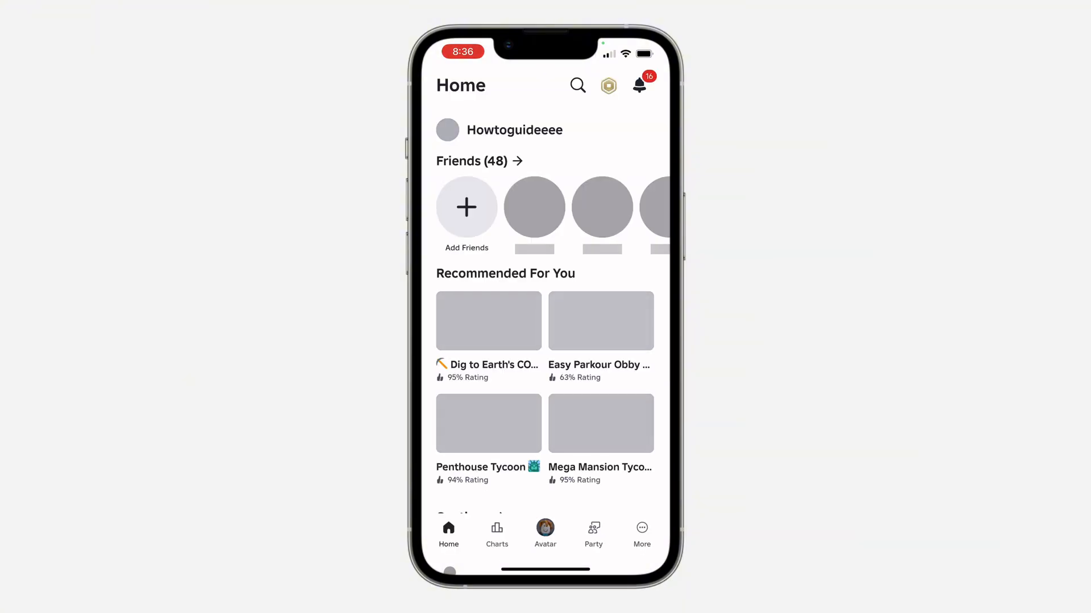
pyautogui.click(641, 532)
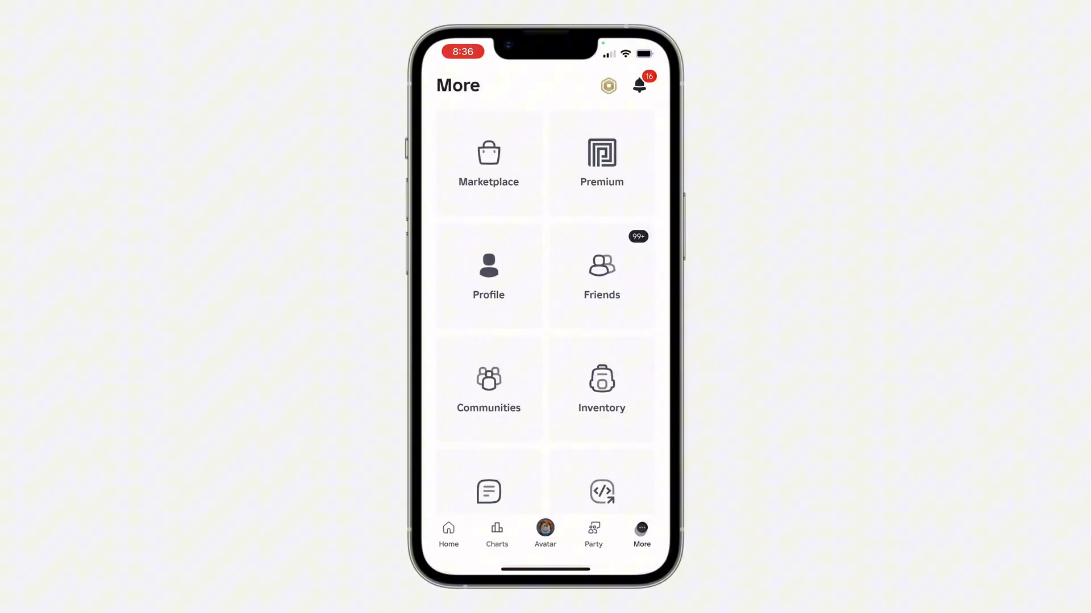
pyautogui.scroll(-3)
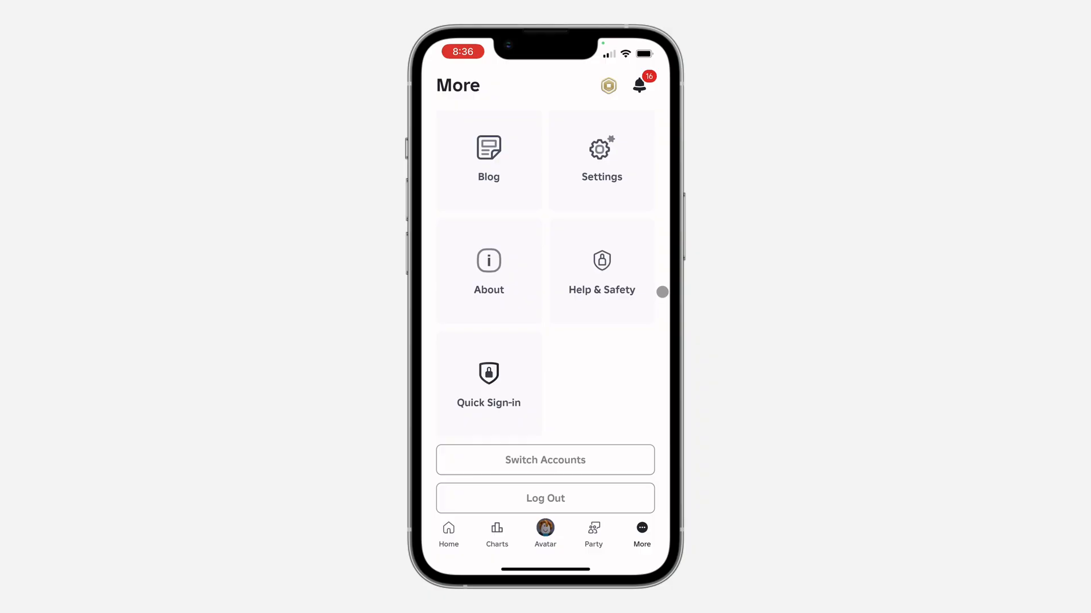
pyautogui.click(600, 149)
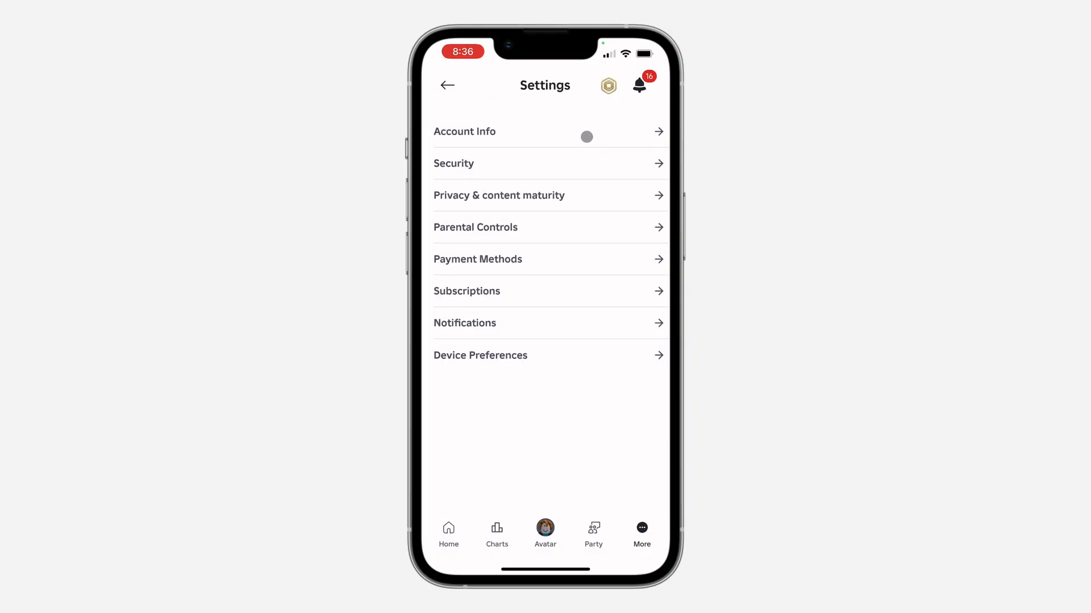
pyautogui.click(464, 132)
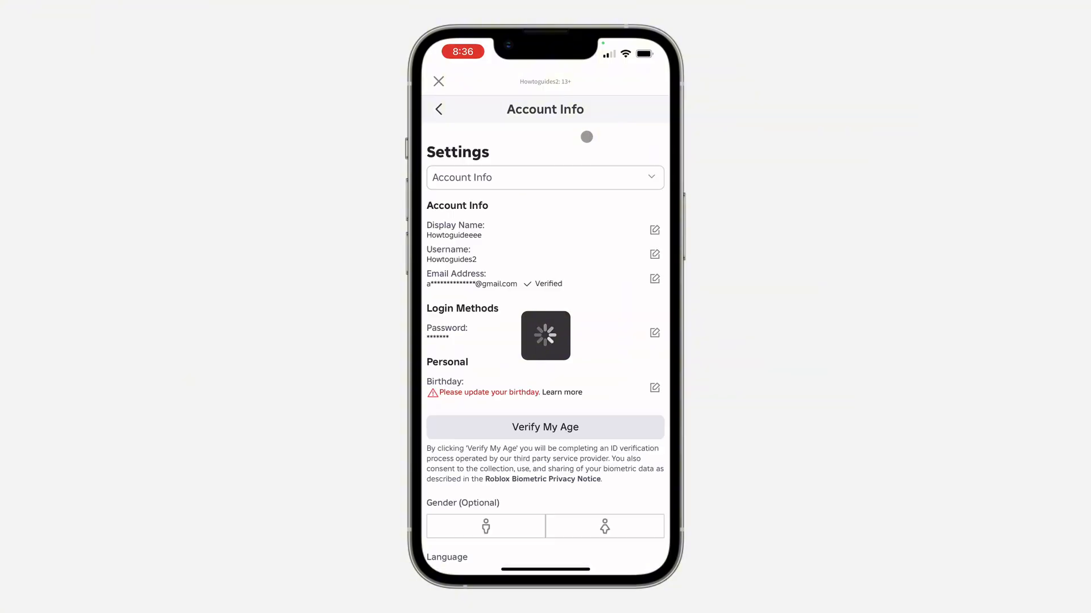
pyautogui.scroll(-3)
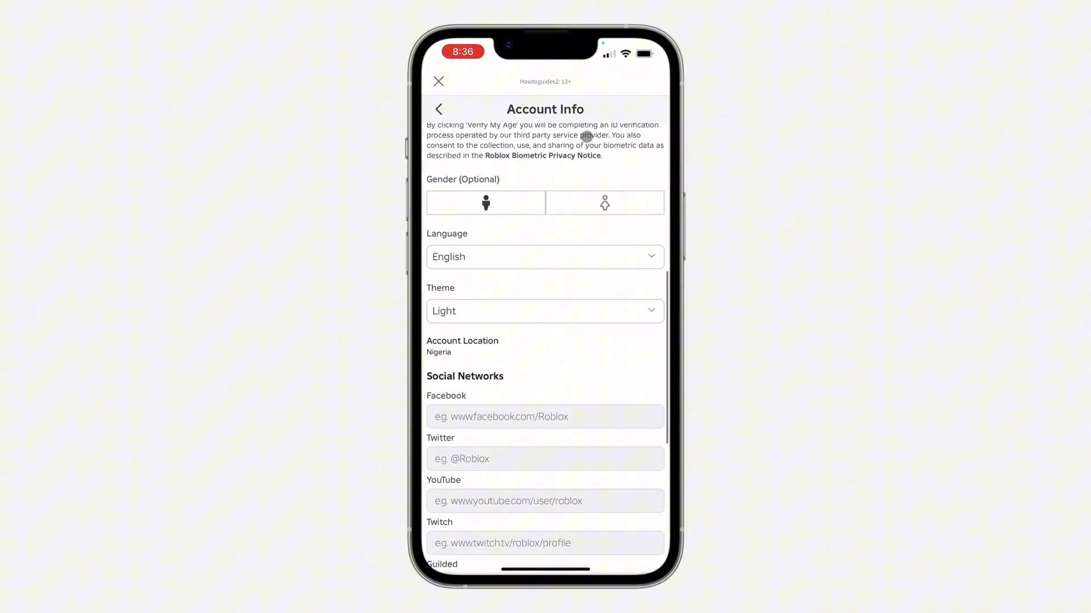
pyautogui.scroll(-3)
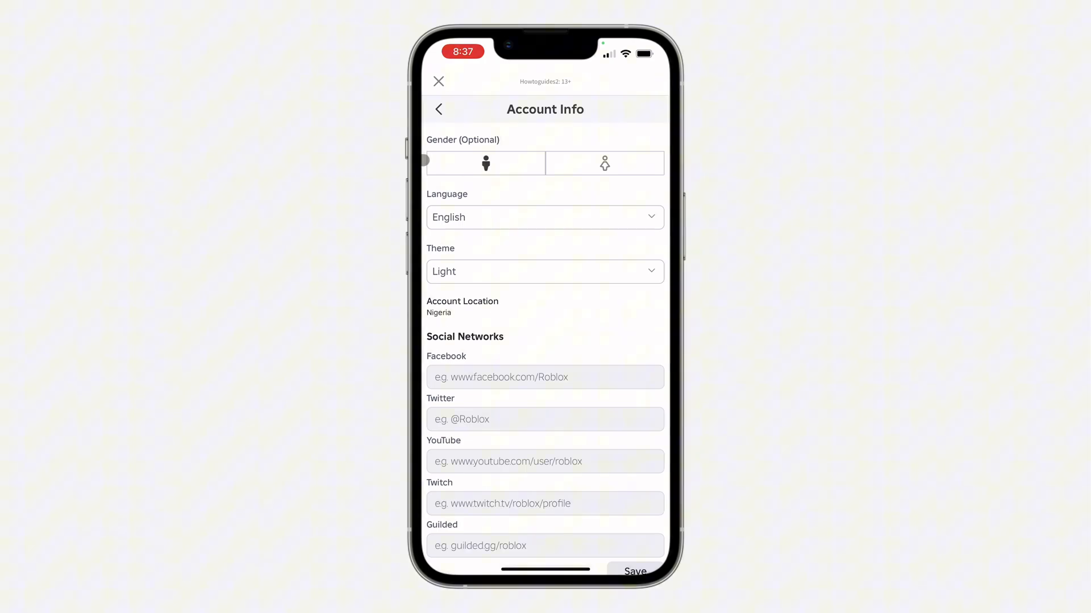
pyautogui.click(439, 109)
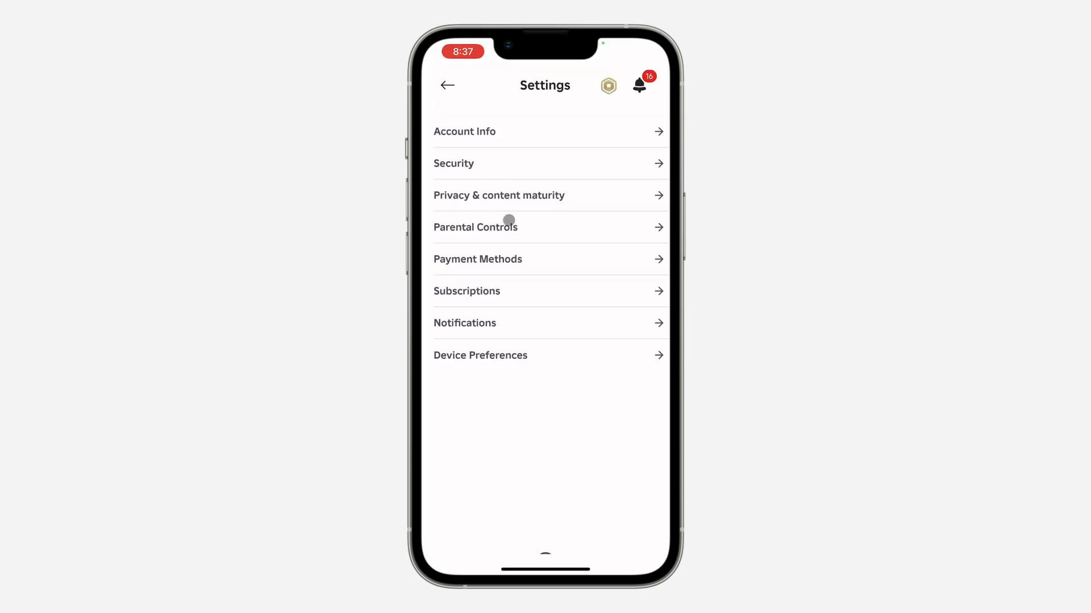
# Return to More, open Help & Safety, and search articles for 'Account loca'.
pyautogui.click(447, 85)
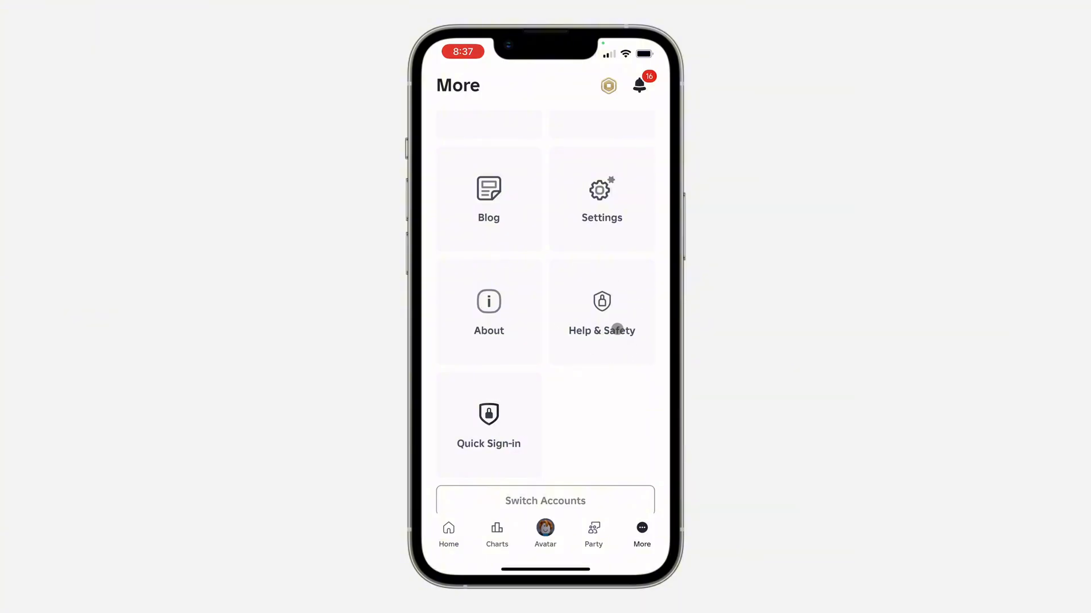
pyautogui.click(601, 312)
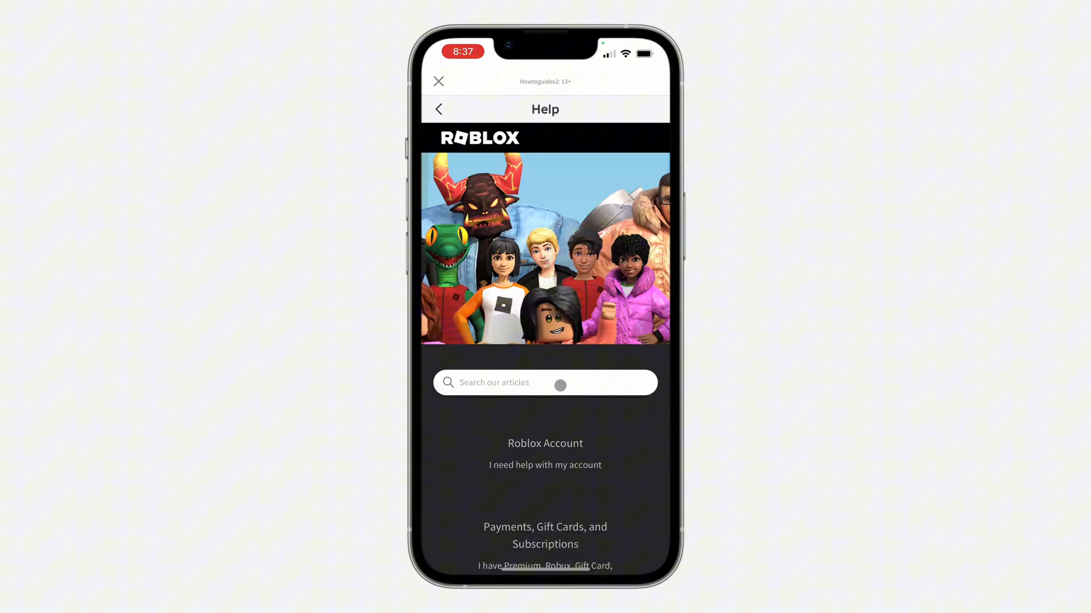
pyautogui.write('Account')
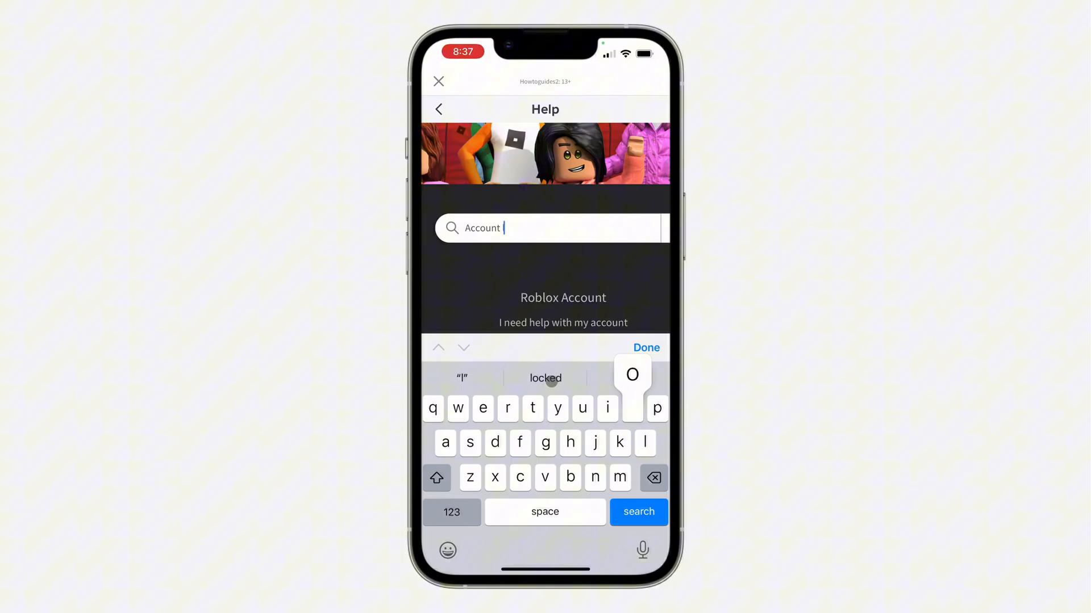
pyautogui.write('loca')
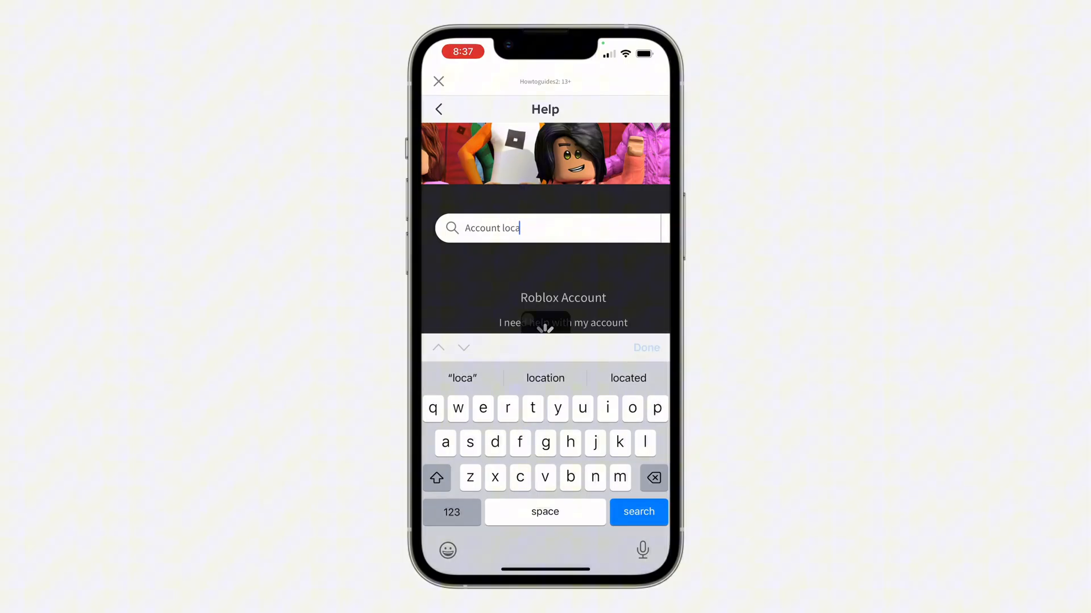
# Open the Account Location help article and scroll down to read it.
pyautogui.click(636, 512)
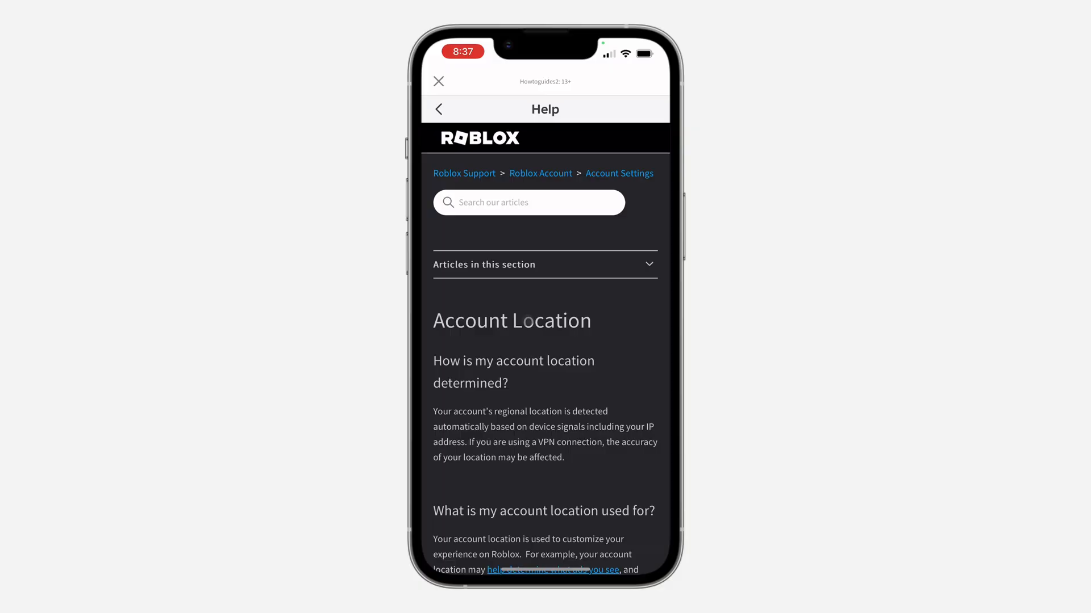
pyautogui.scroll(-3)
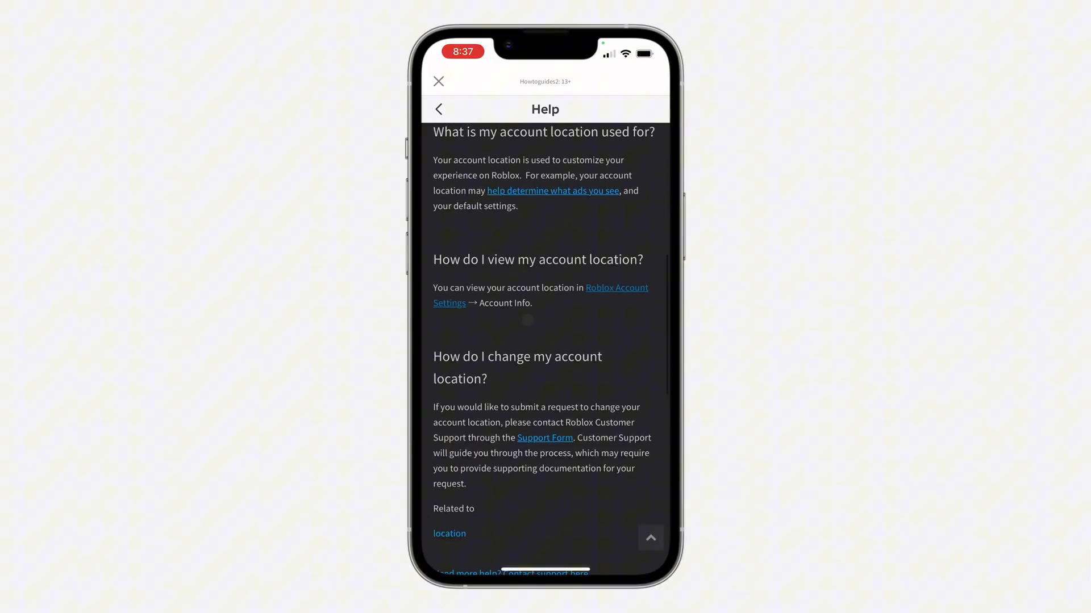
pyautogui.scroll(-3)
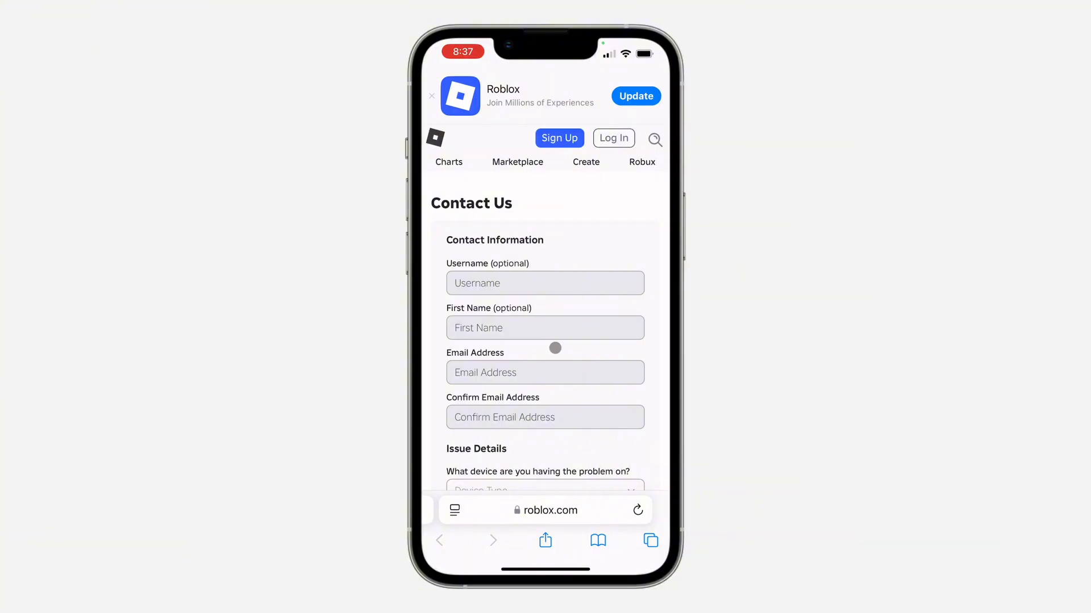
# Choose iPhone as the Device Type on the Contact Us form.
pyautogui.scroll(-3)
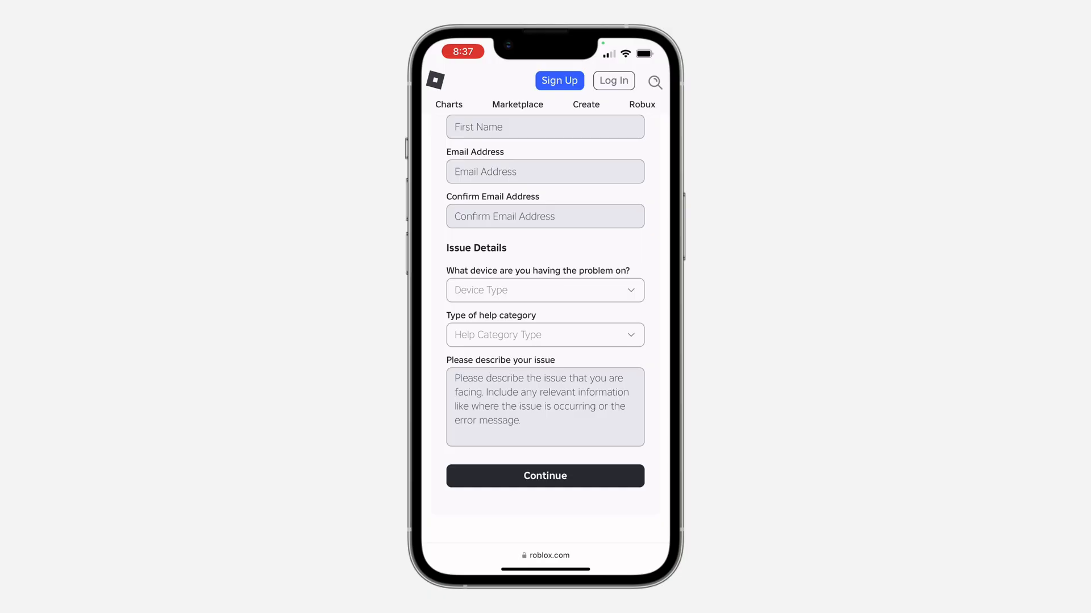
pyautogui.click(545, 290)
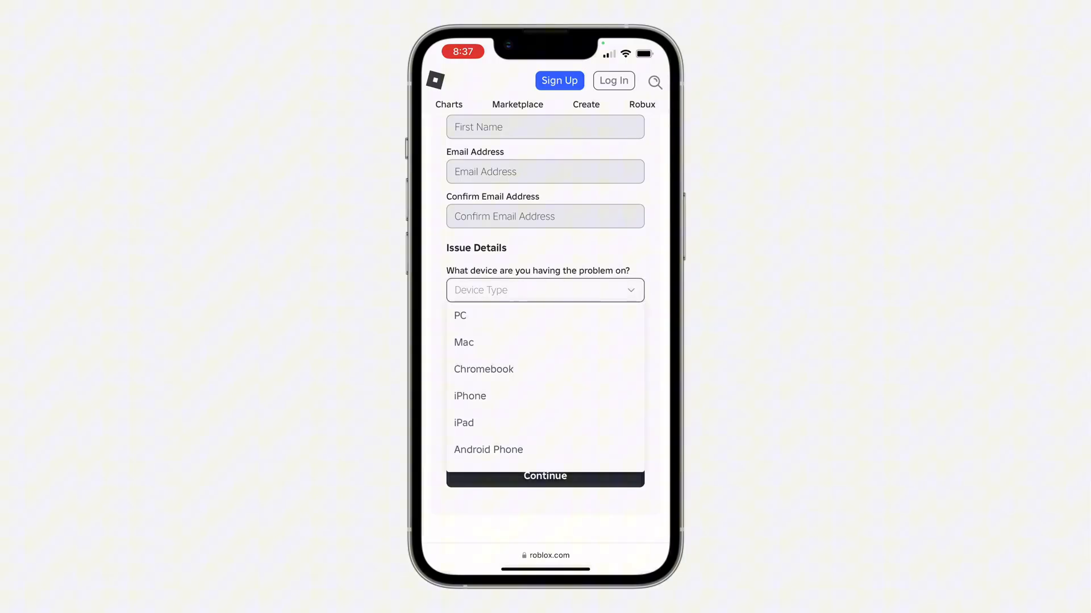
pyautogui.click(470, 395)
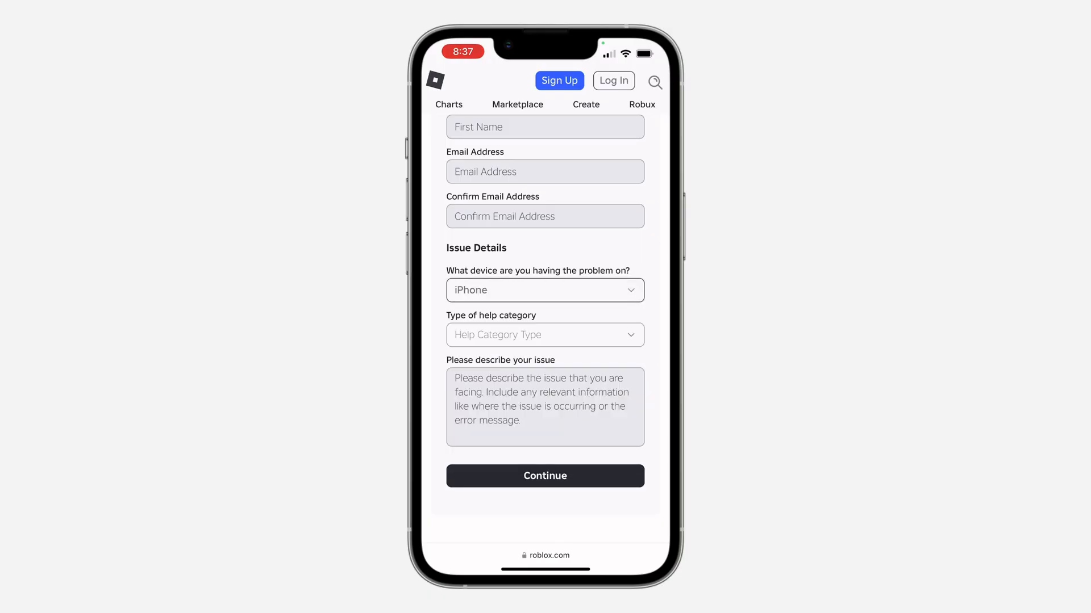
pyautogui.click(545, 334)
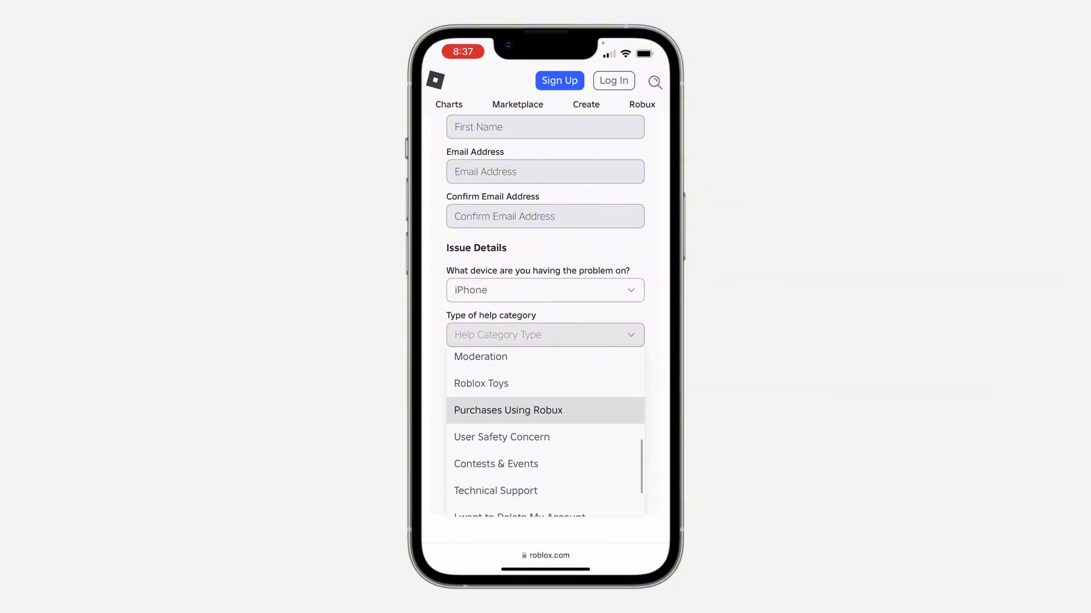
# Pick How To as help category and 'How To - Change My Location' as subcategory.
pyautogui.scroll(-3)
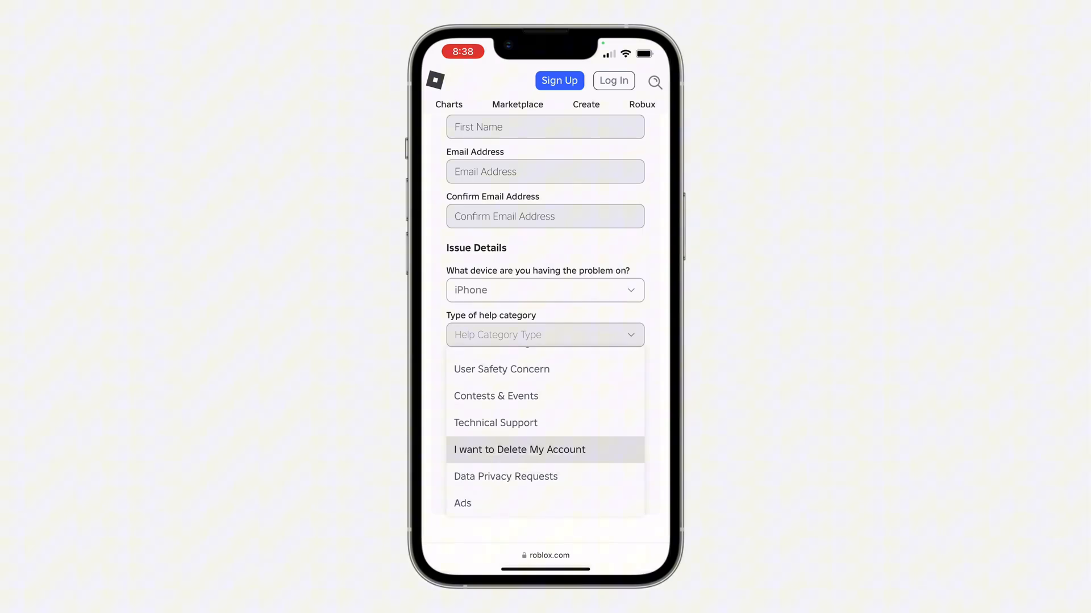
pyautogui.scroll(-3)
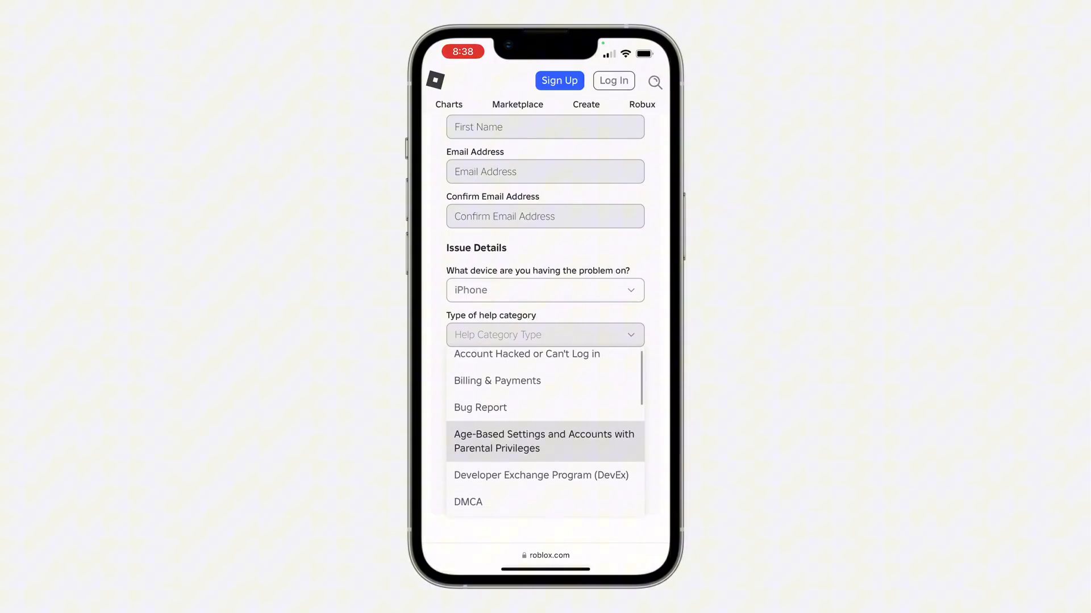
pyautogui.scroll(-3)
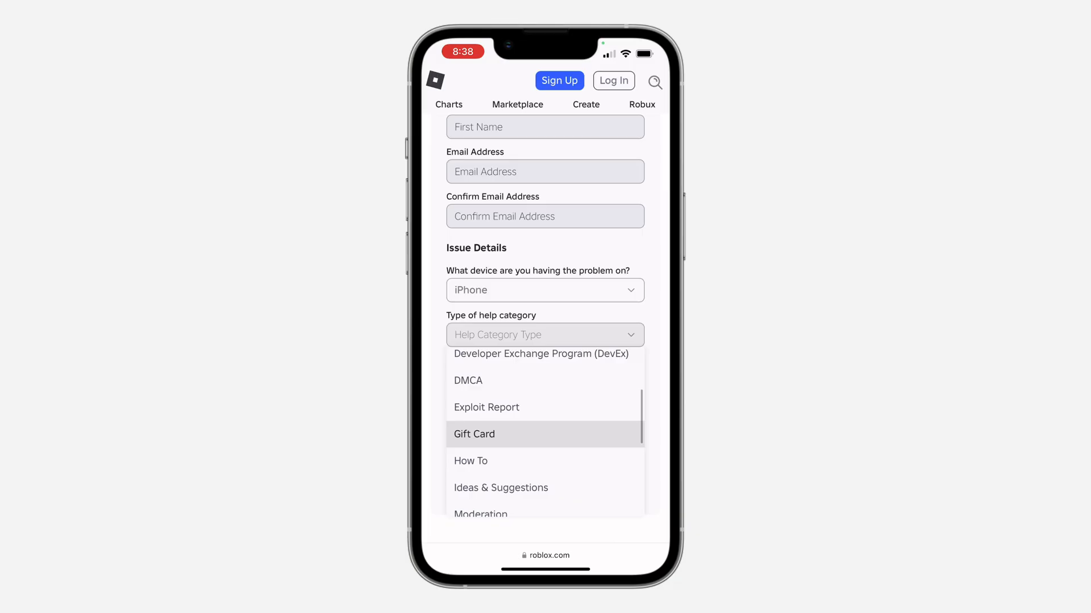
pyautogui.click(470, 461)
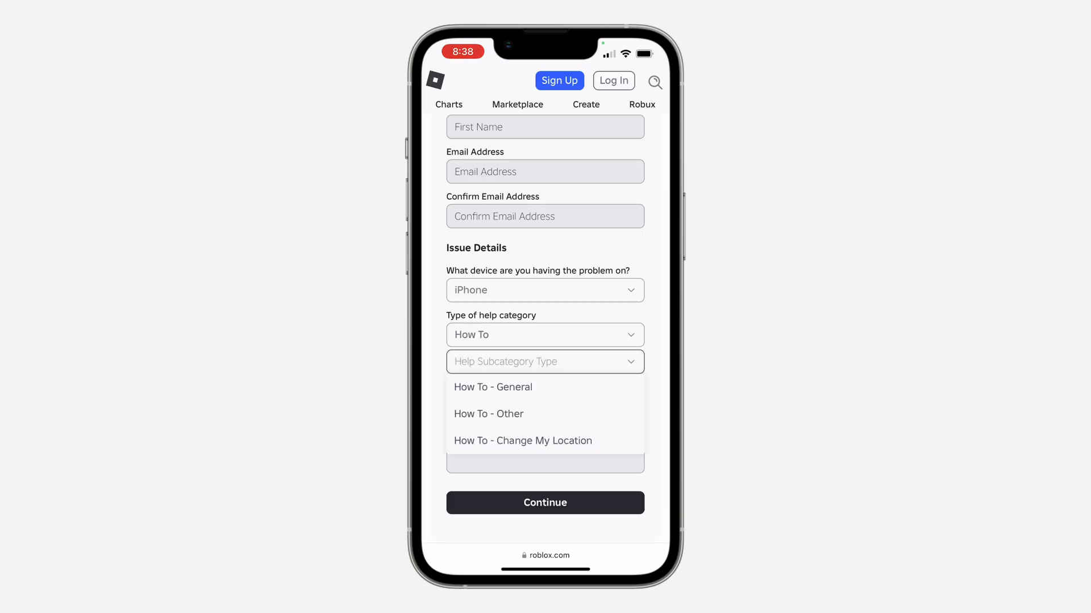
pyautogui.click(523, 441)
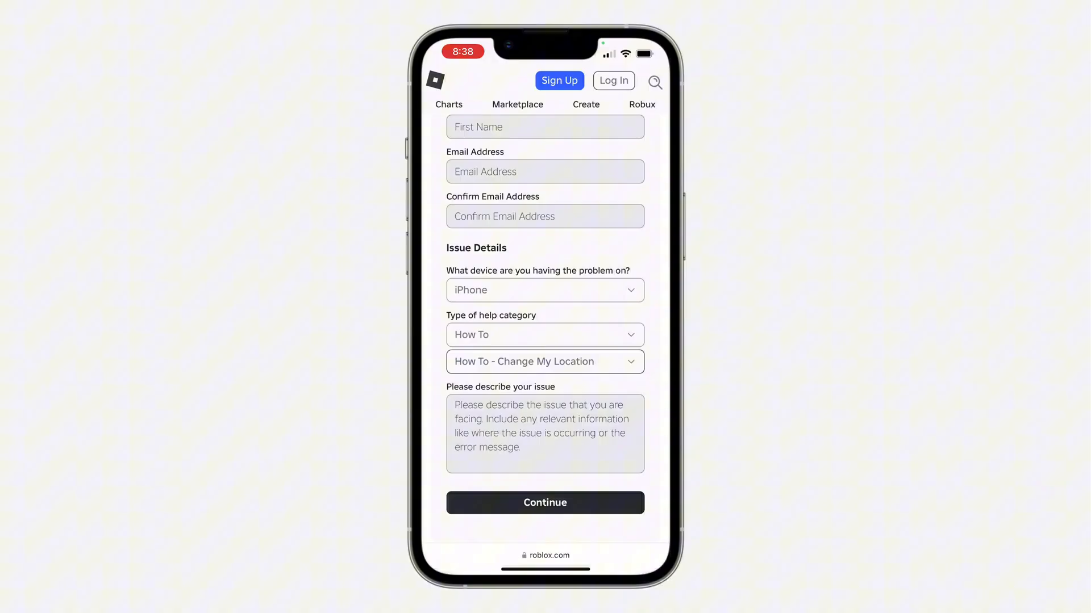
pyautogui.click(545, 362)
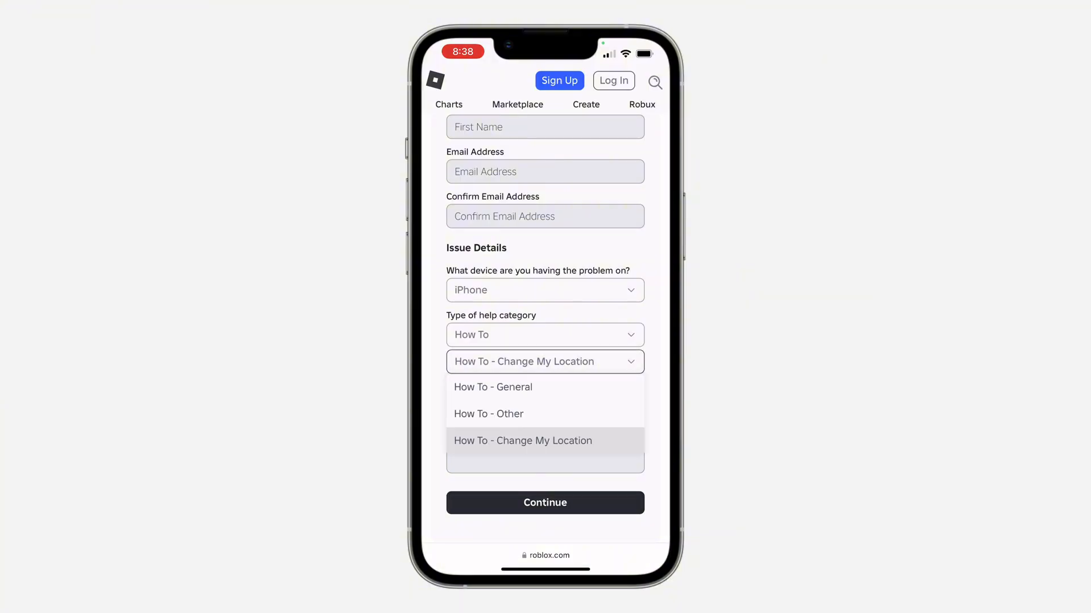
pyautogui.click(523, 441)
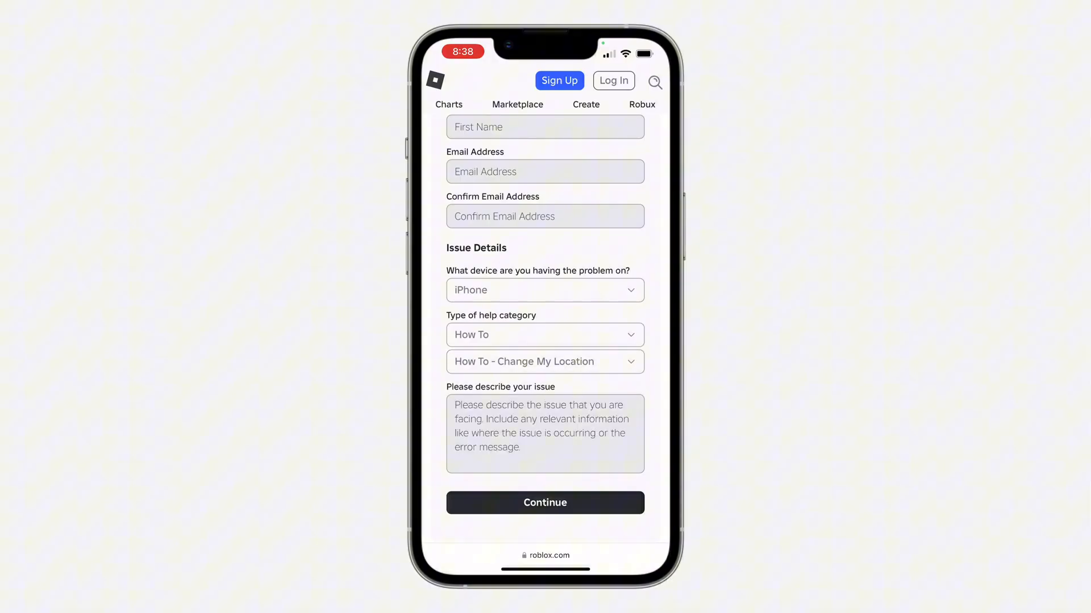